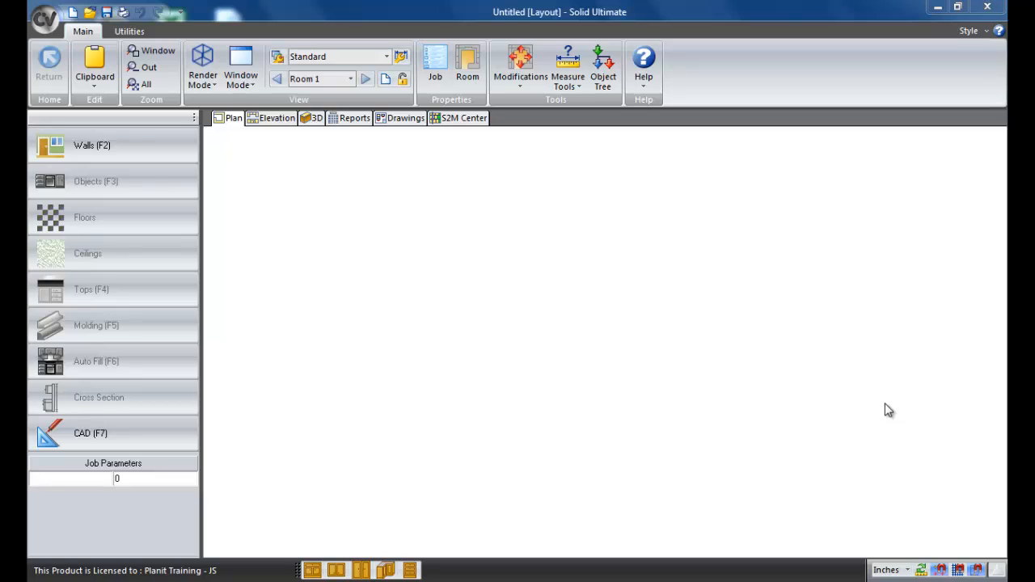
pyautogui.moveTo(460, 225)
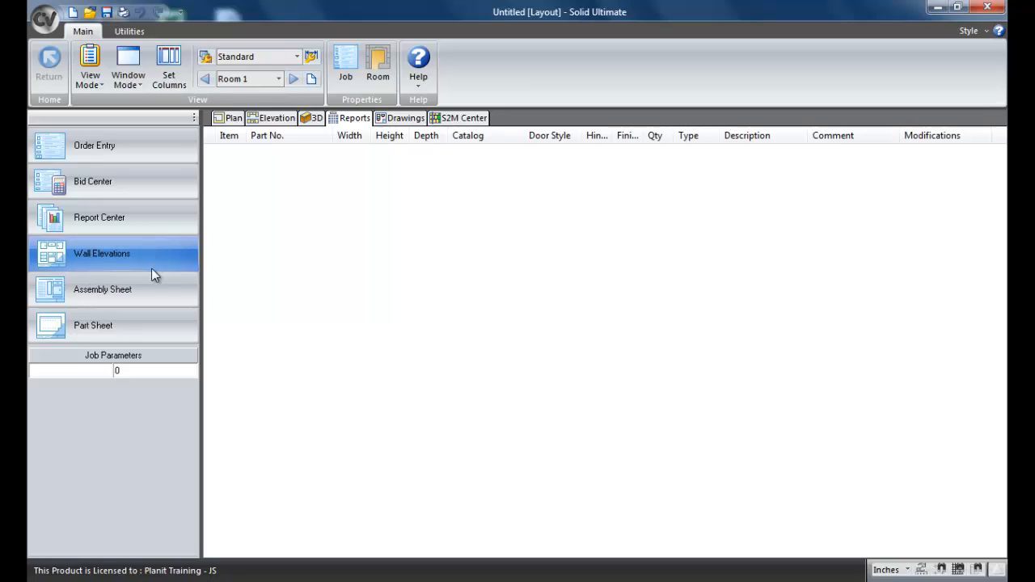
pyautogui.moveTo(230, 192)
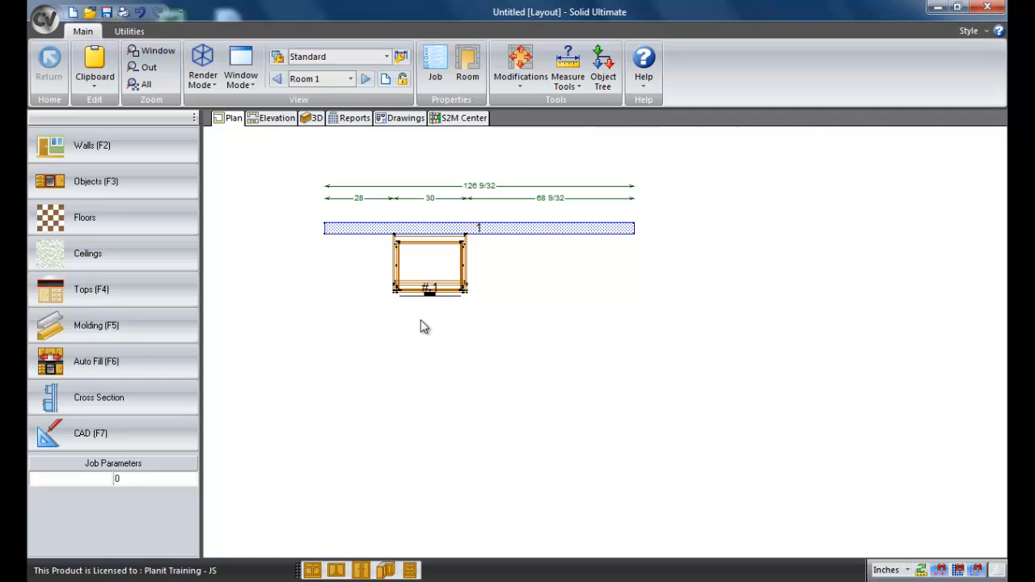
pyautogui.moveTo(435, 246)
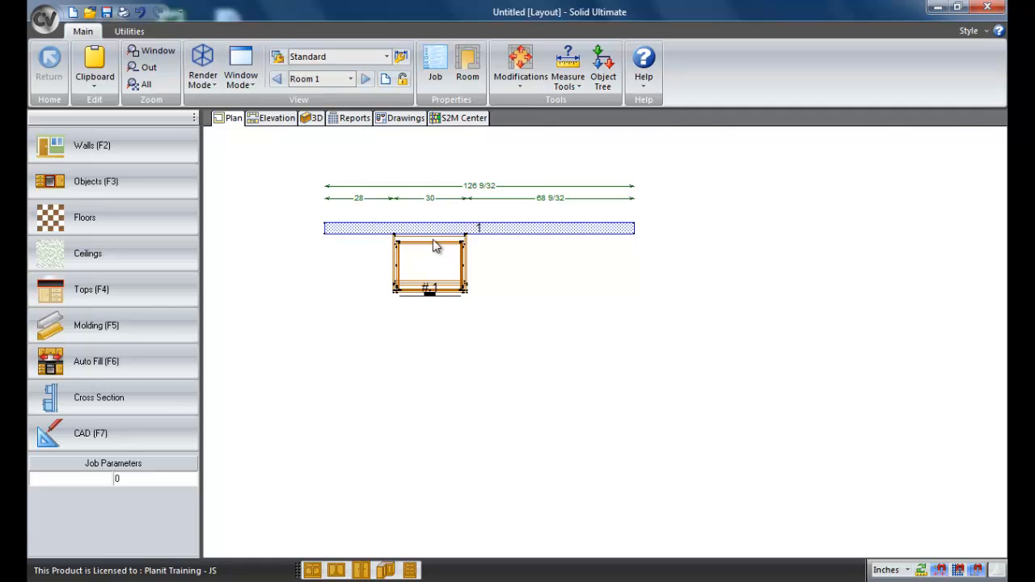
# Step: Create an assembly report for the #1 Std Base cabinet and send it to a drawing
pyautogui.click(354, 118)
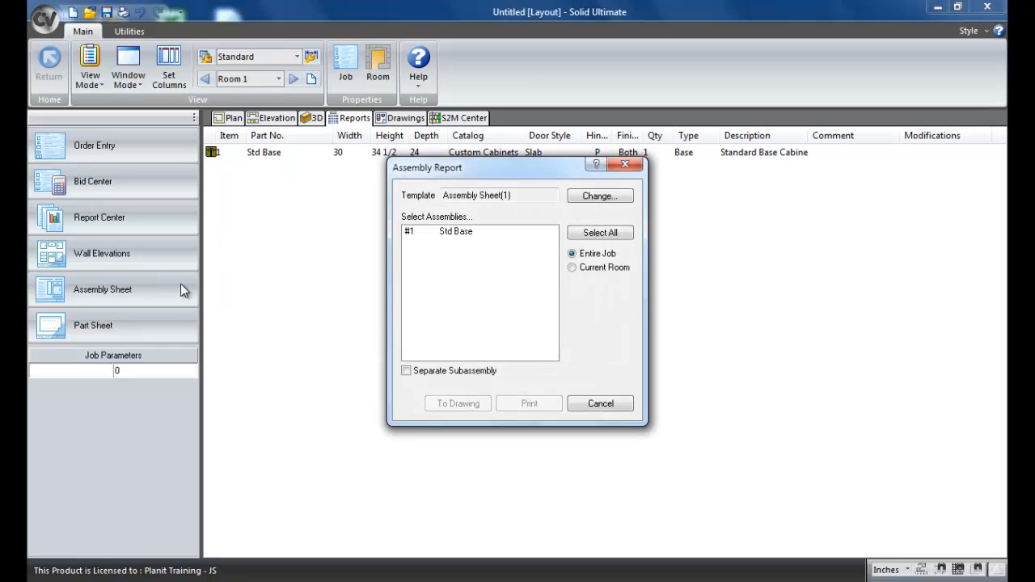
pyautogui.click(456, 231)
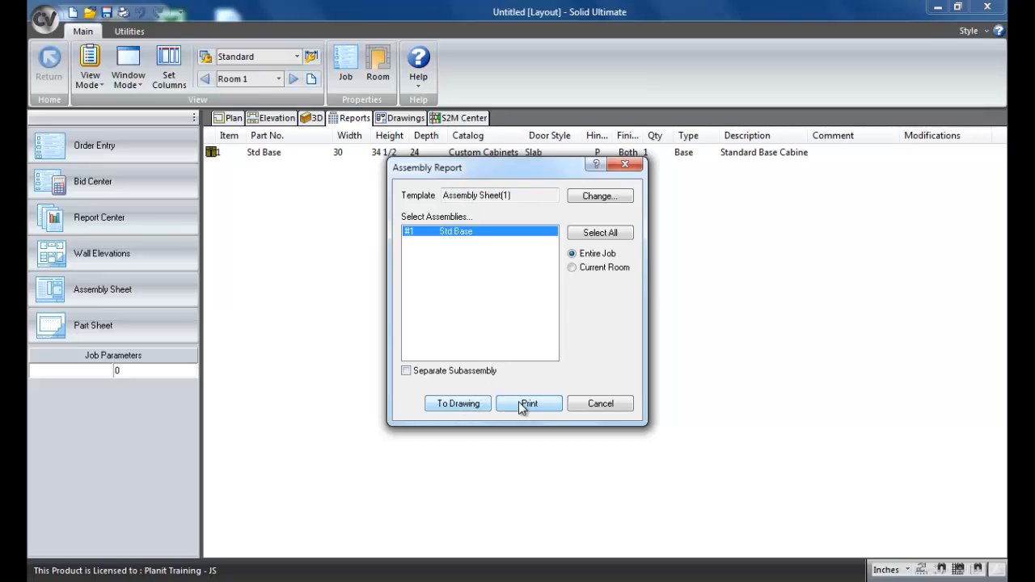
pyautogui.moveTo(529, 407)
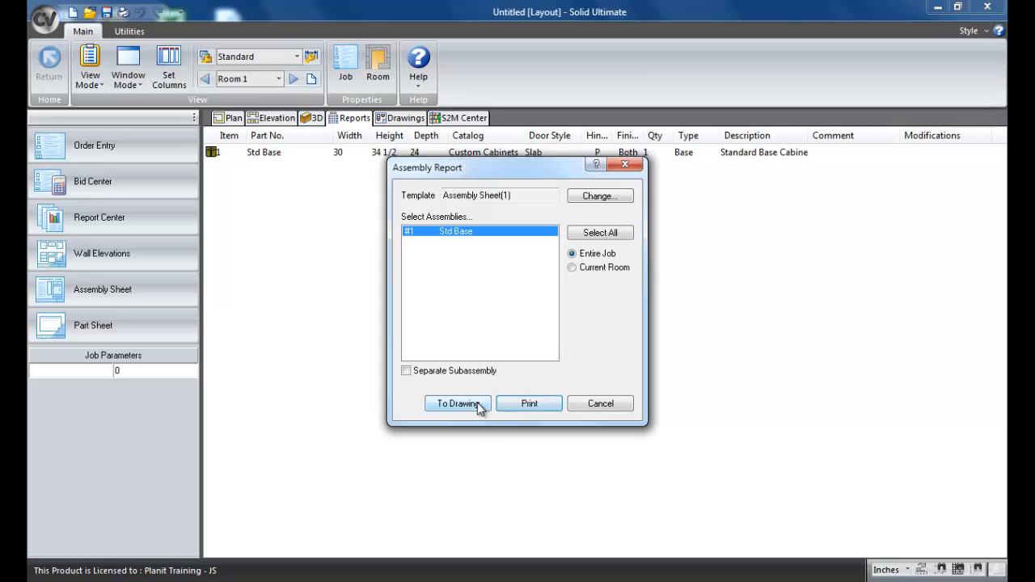
pyautogui.click(456, 404)
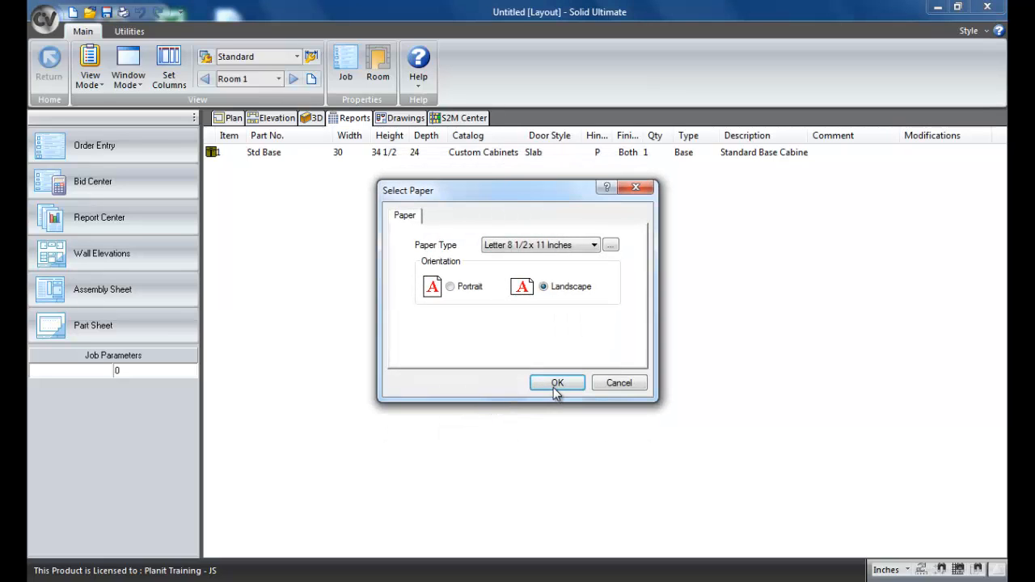
# Step: Accept landscape letter paper and show Std Base Assembly Sheet 1 on the drawings page
pyautogui.click(556, 382)
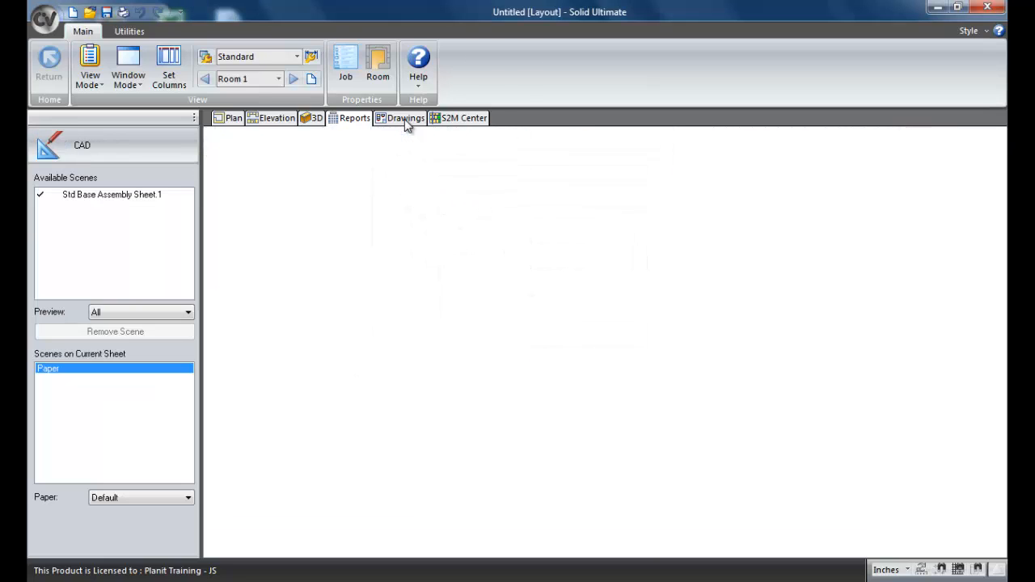
pyautogui.click(406, 118)
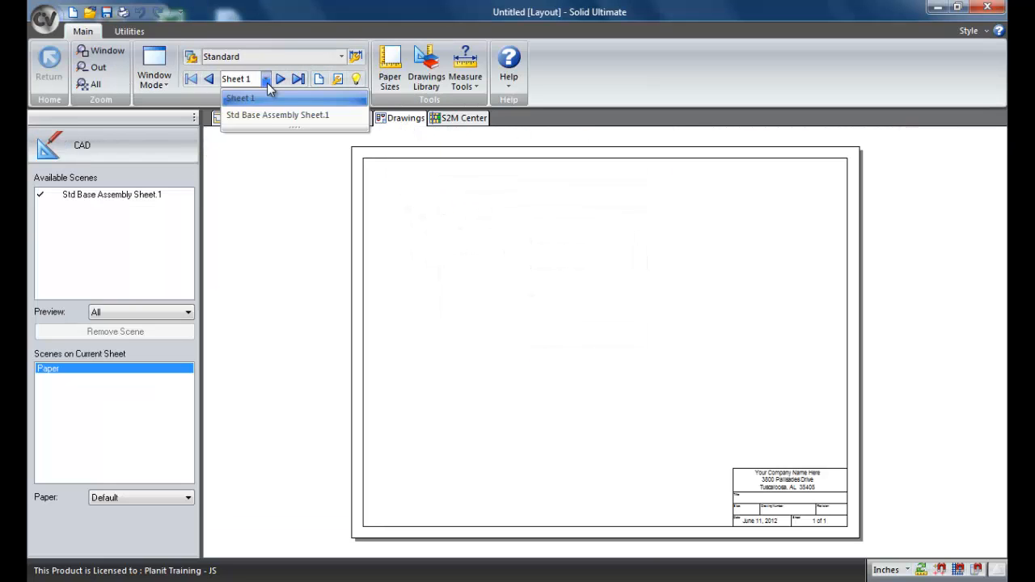
pyautogui.click(278, 114)
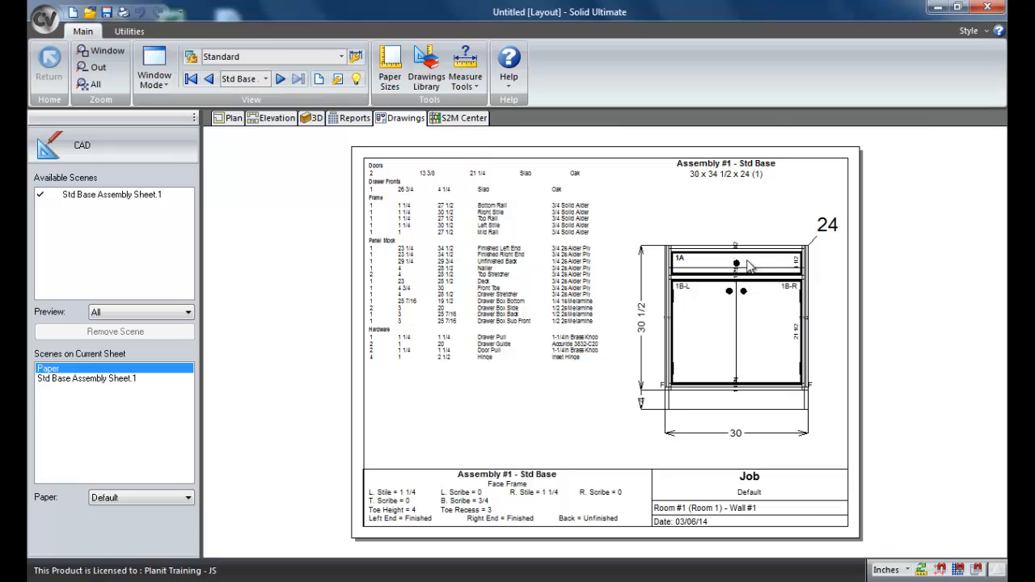
pyautogui.moveTo(662, 404)
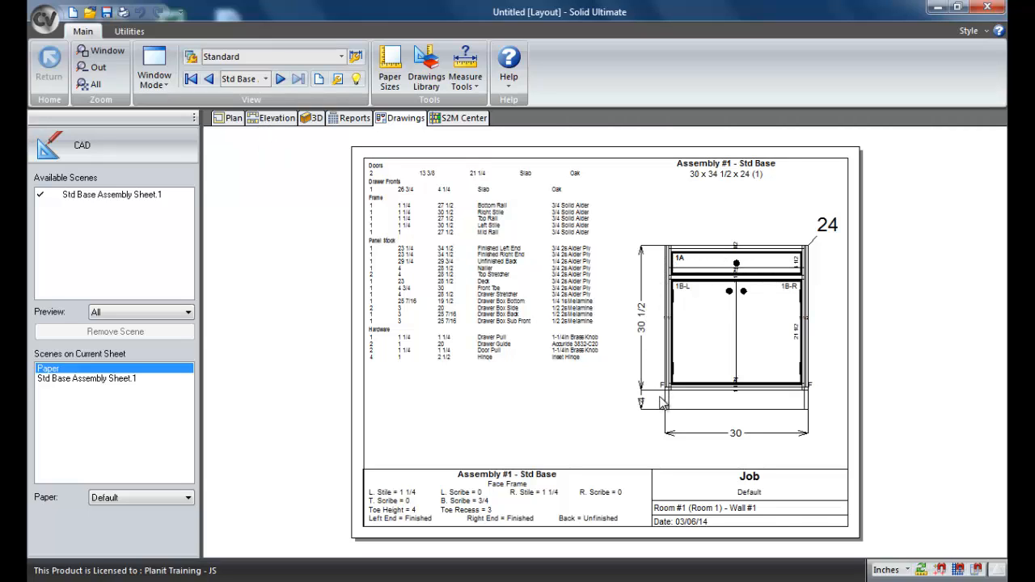
pyautogui.moveTo(655, 343)
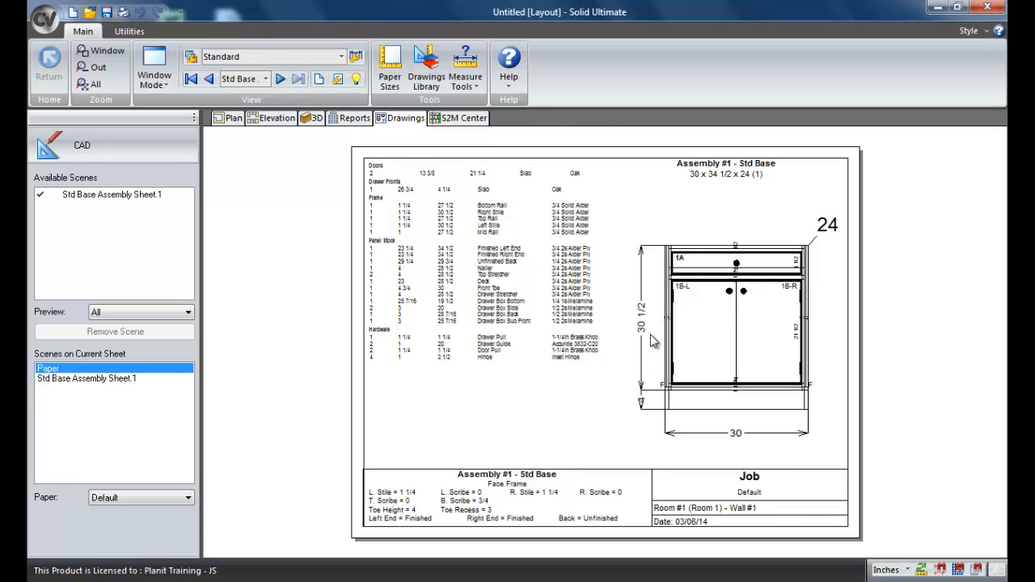
pyautogui.moveTo(726, 335)
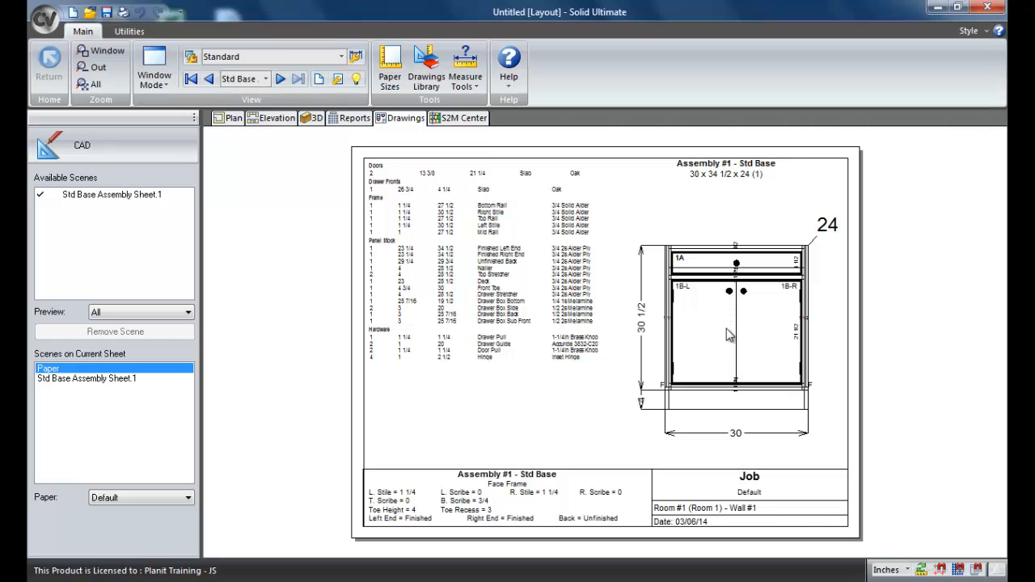
pyautogui.moveTo(676, 314)
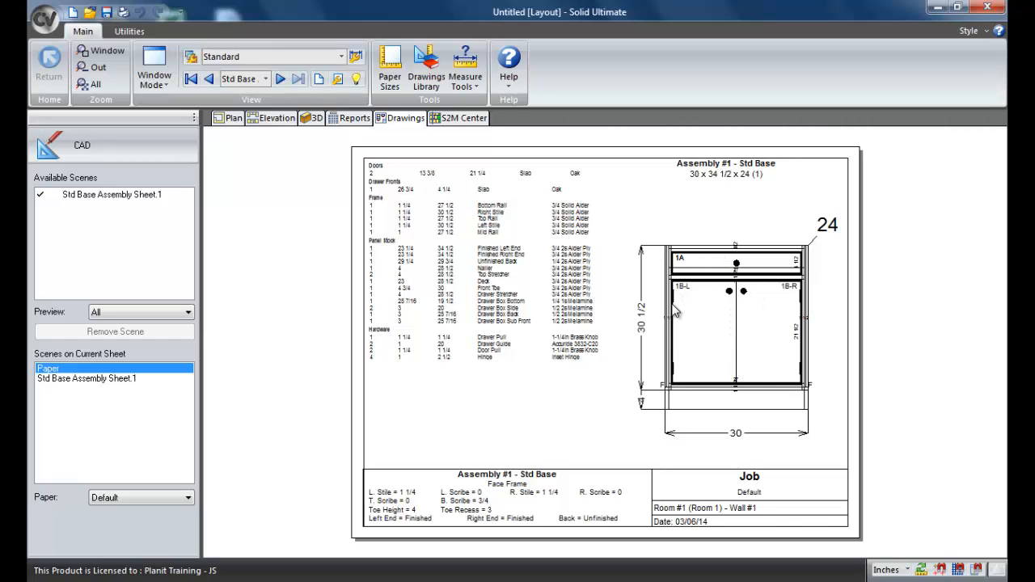
pyautogui.moveTo(708, 274)
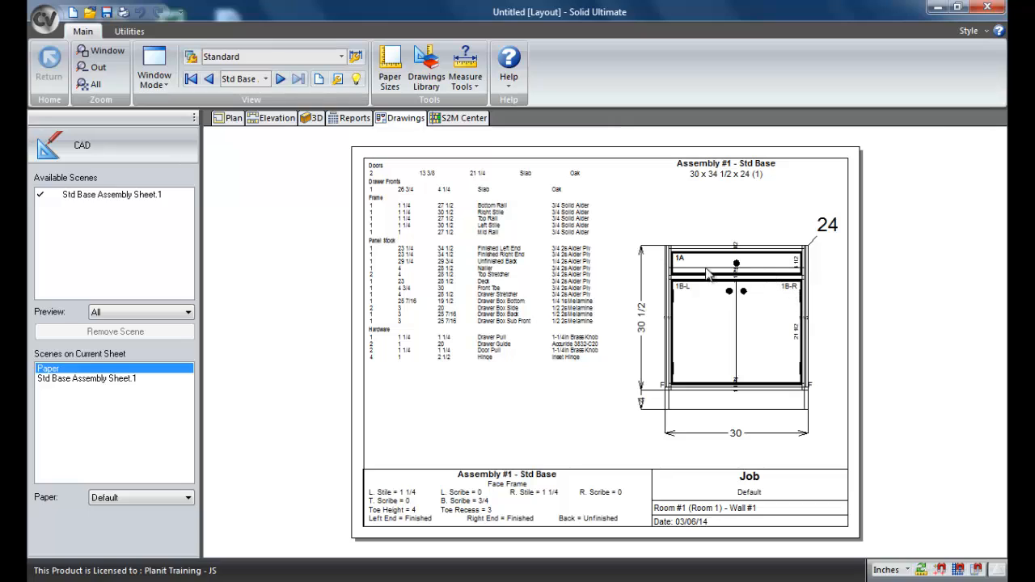
pyautogui.moveTo(728, 346)
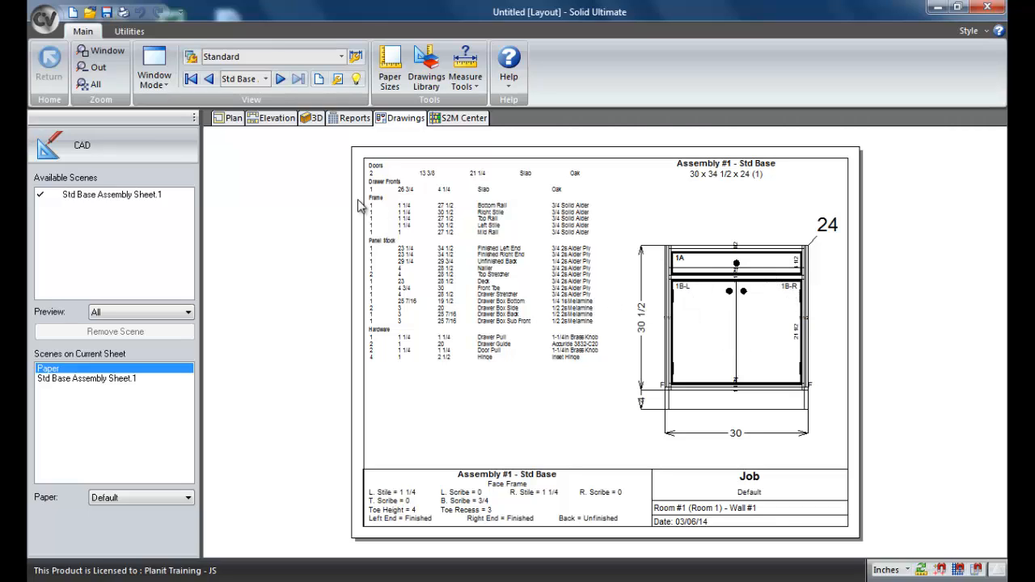
# Step: From the room plan, open the Std Base cabinet in the assembly editor to review its face
pyautogui.click(233, 116)
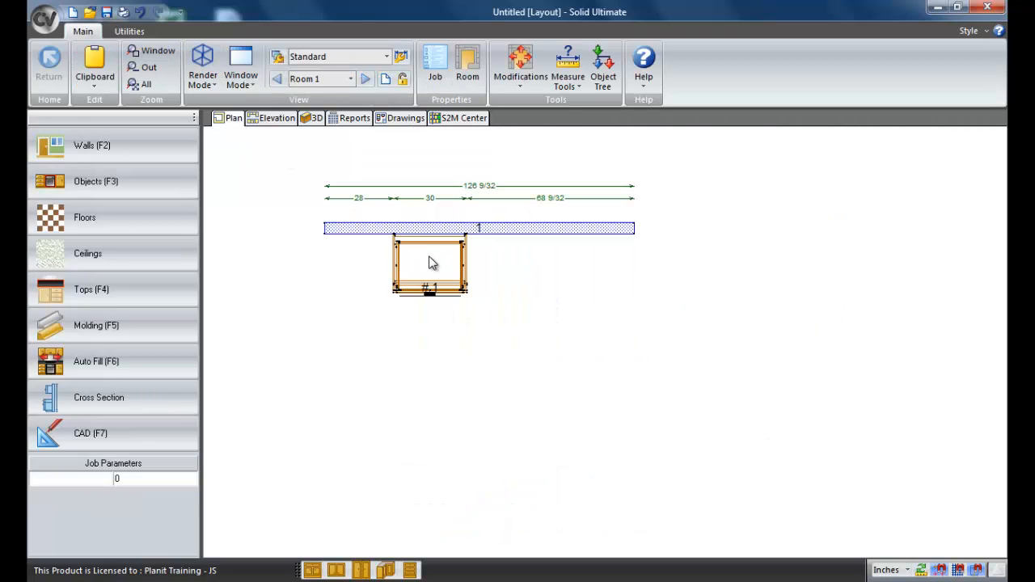
pyautogui.click(429, 262)
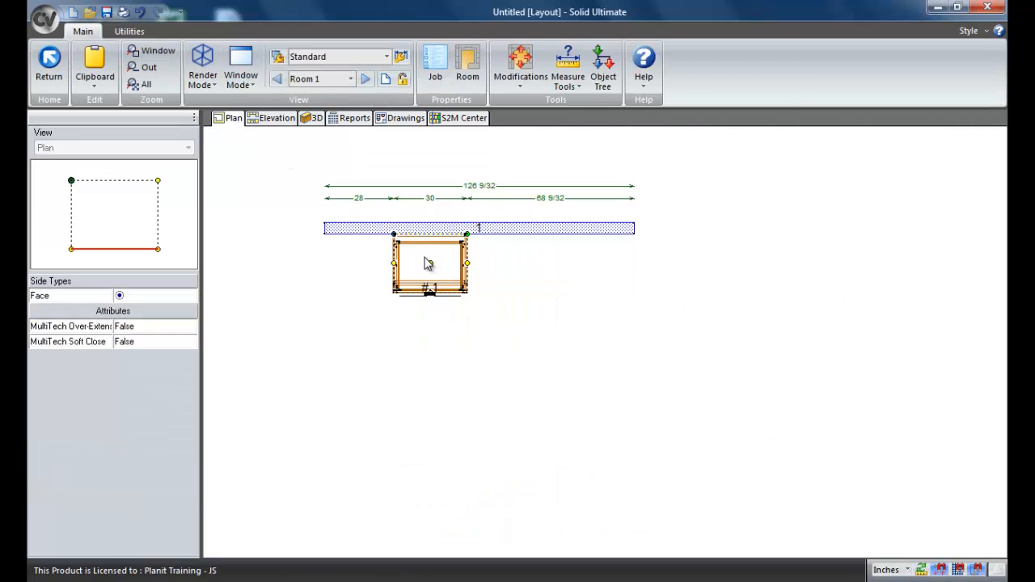
pyautogui.doubleClick(430, 265)
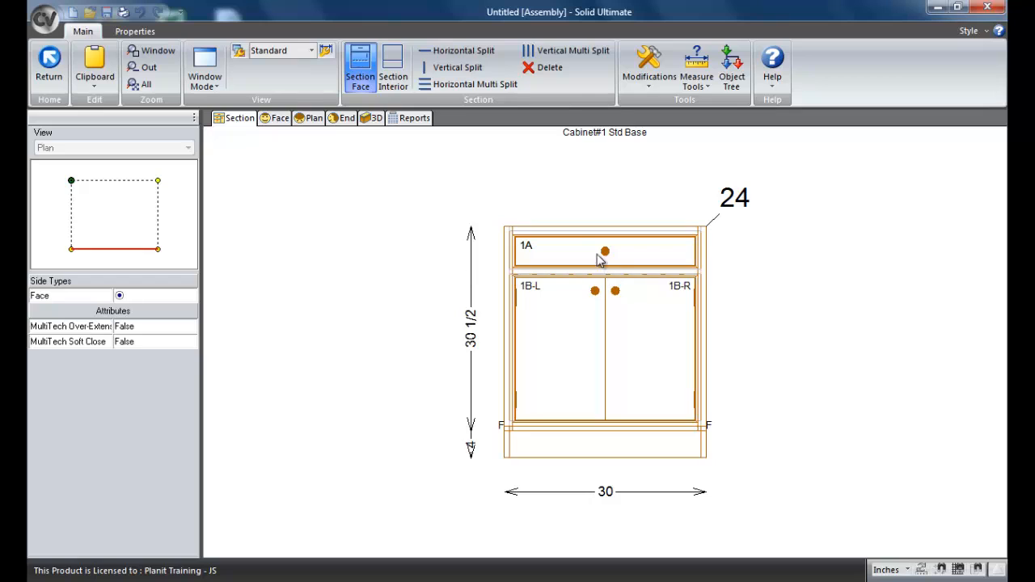
pyautogui.moveTo(650, 360)
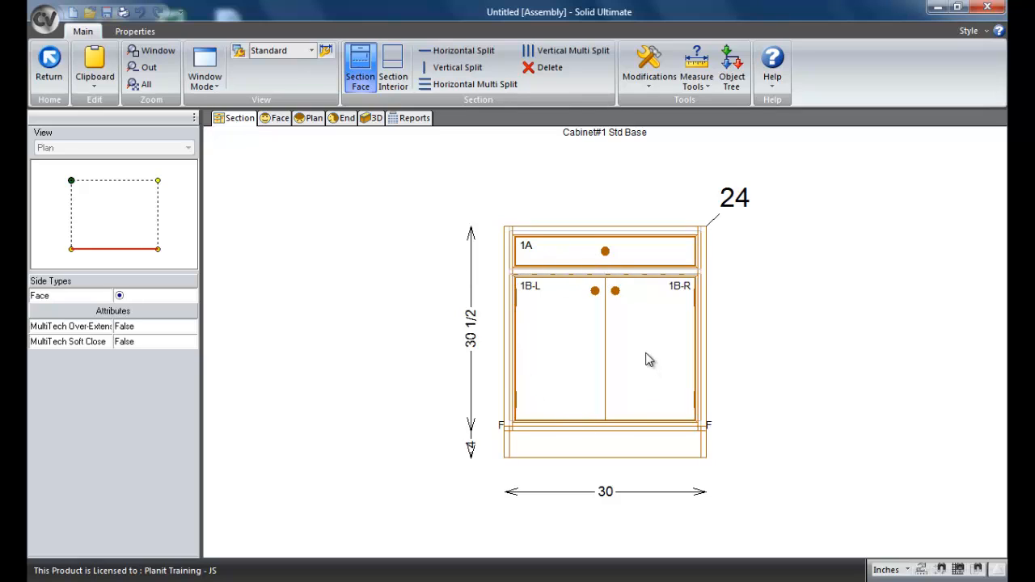
pyautogui.moveTo(475, 304)
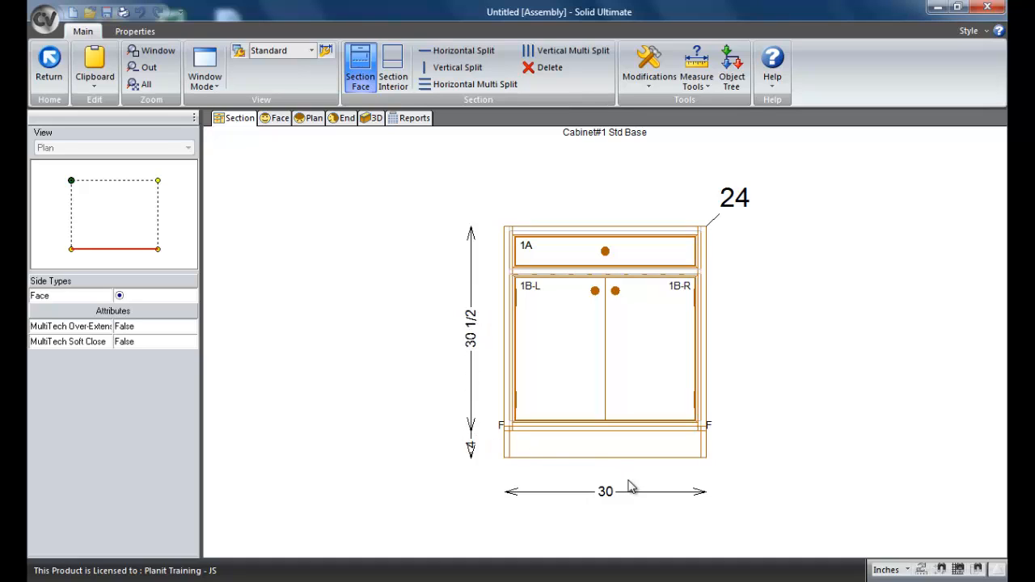
pyautogui.moveTo(579, 340)
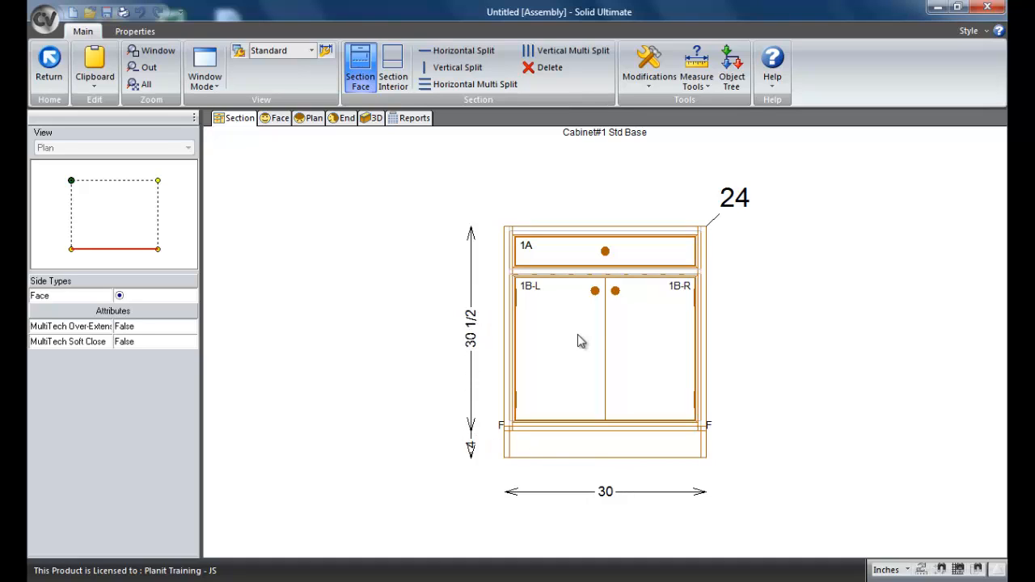
pyautogui.moveTo(579, 339)
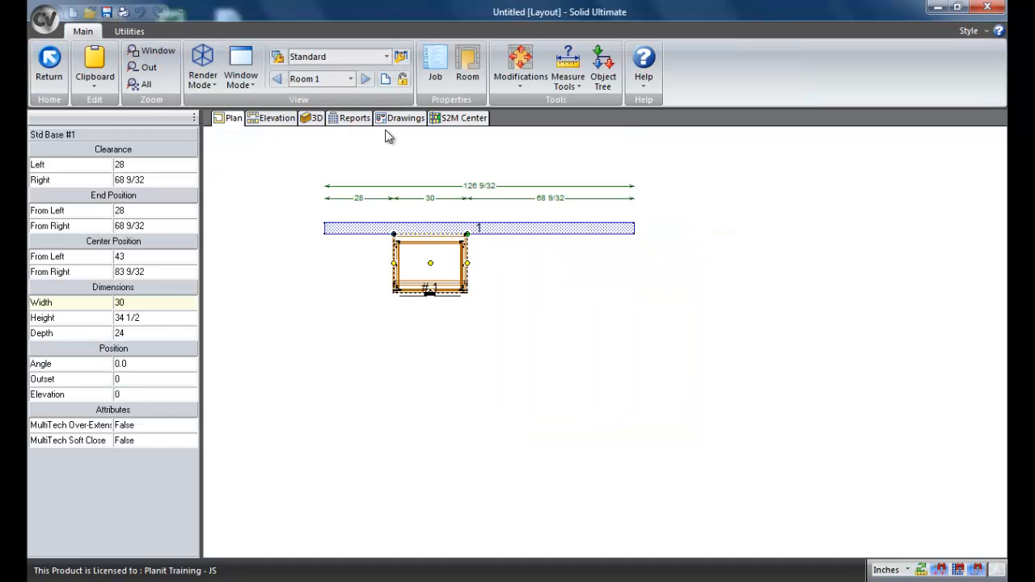
# Step: Return to the drawings page showing the Std Base assembly sheet
pyautogui.click(404, 118)
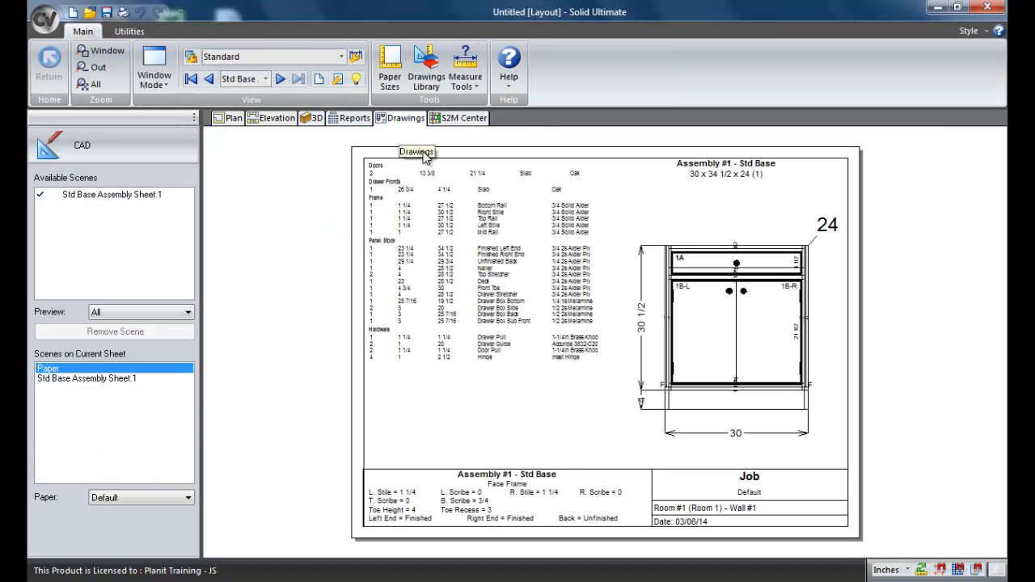
pyautogui.moveTo(660, 284)
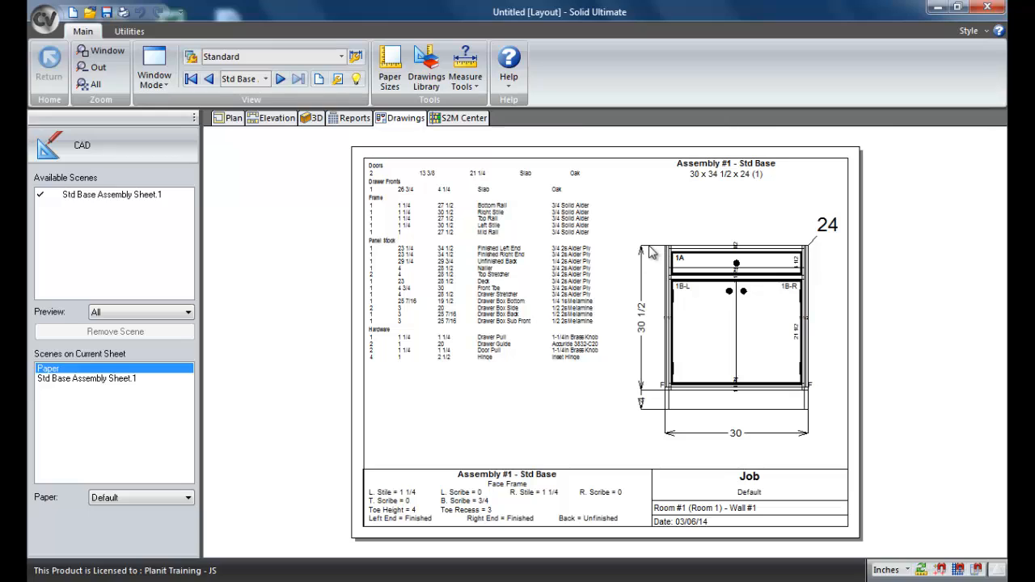
pyautogui.moveTo(655, 395)
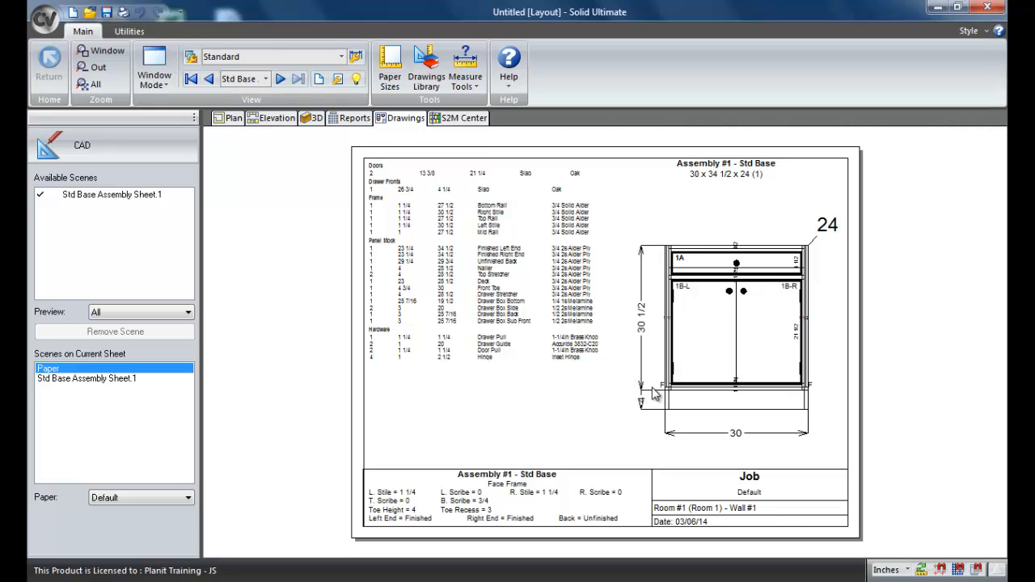
pyautogui.moveTo(743, 332)
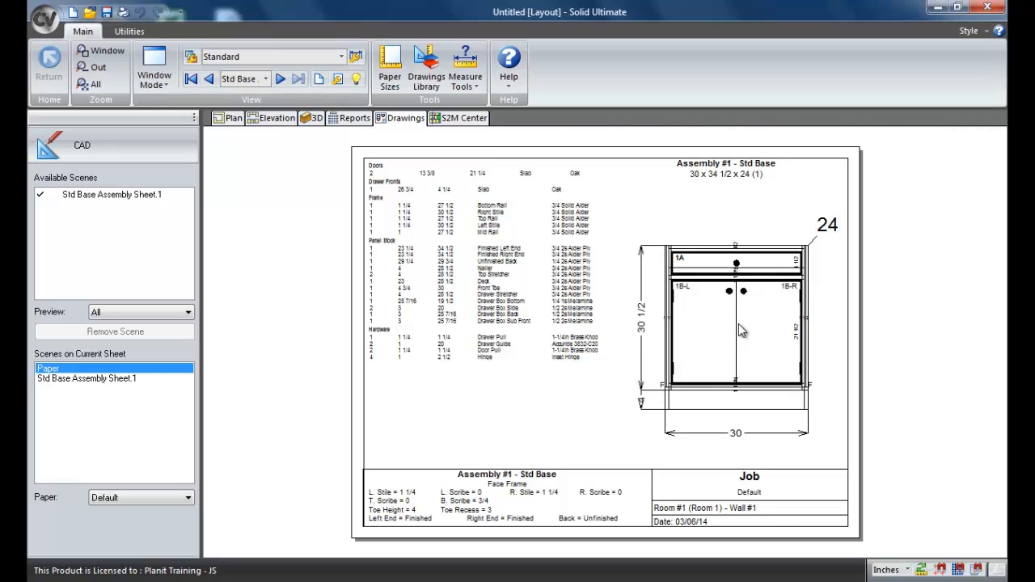
pyautogui.moveTo(726, 355)
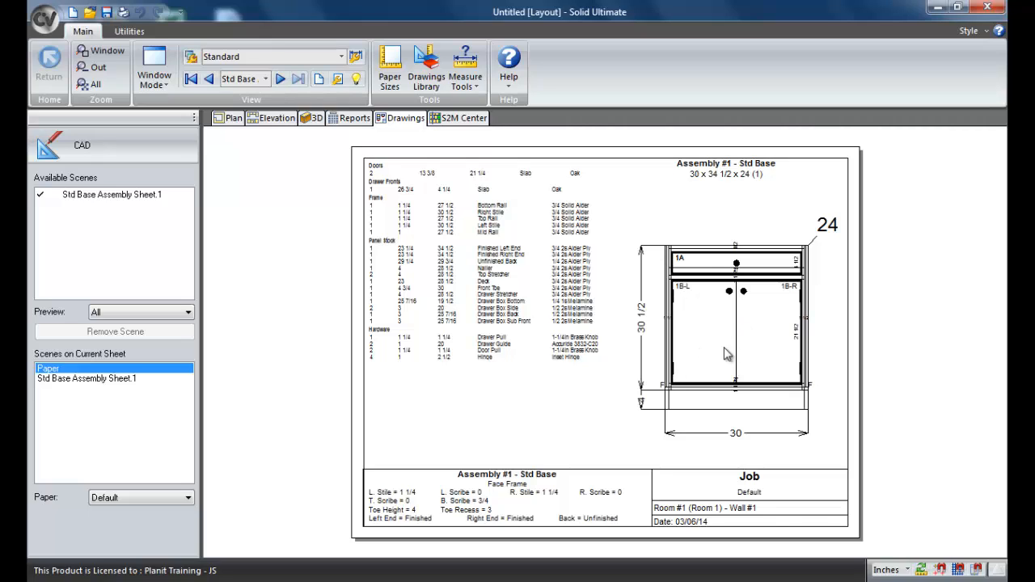
pyautogui.moveTo(725, 325)
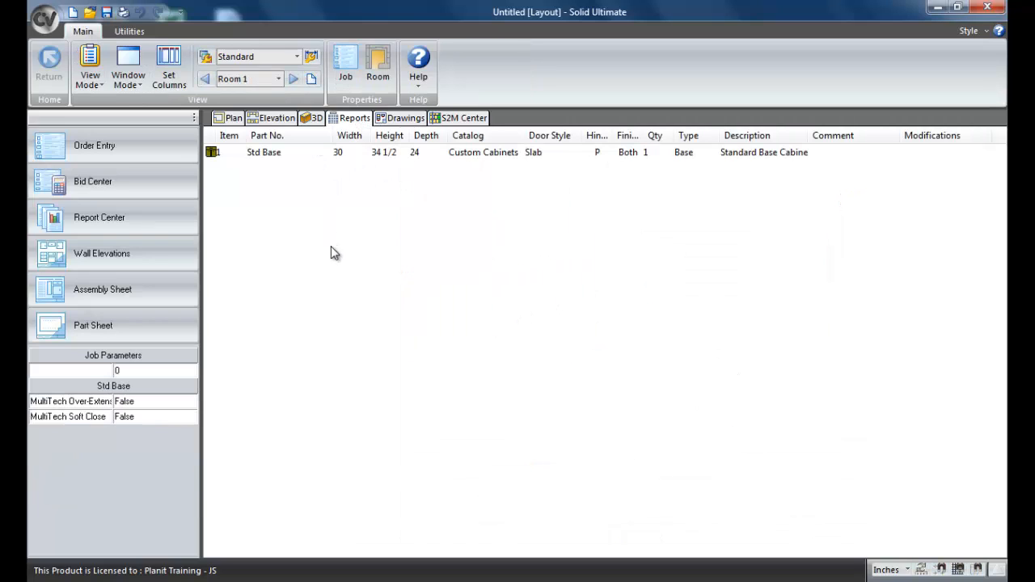
pyautogui.moveTo(323, 289)
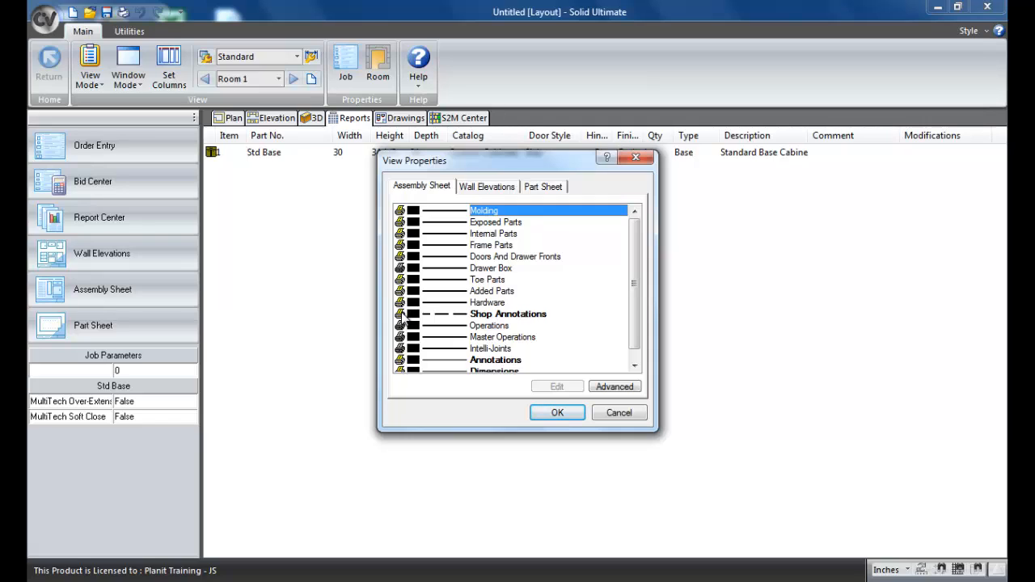
pyautogui.moveTo(388, 320)
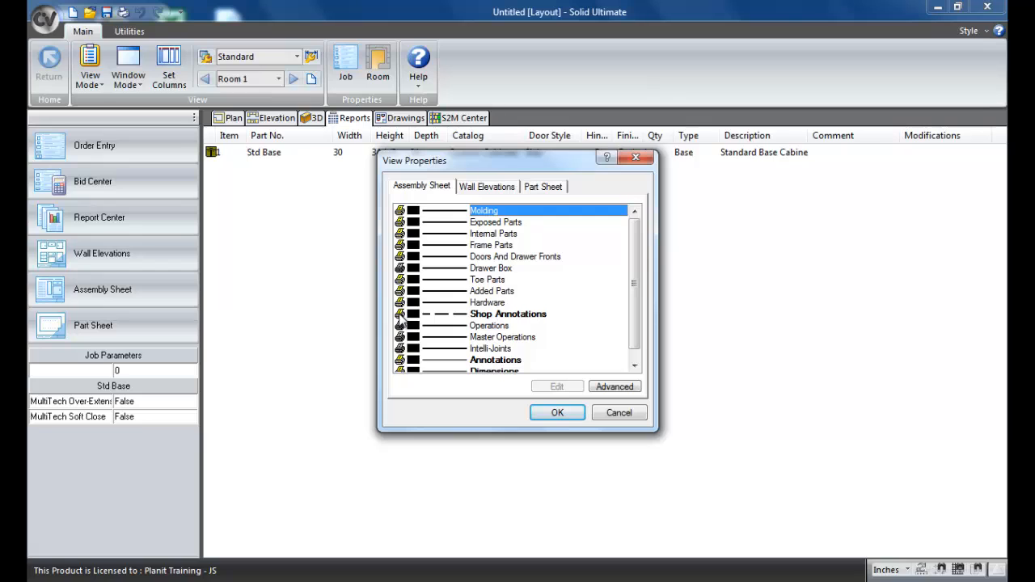
# Step: Turn on Architectural Hinges in the assembly sheet's shop annotations
pyautogui.click(507, 313)
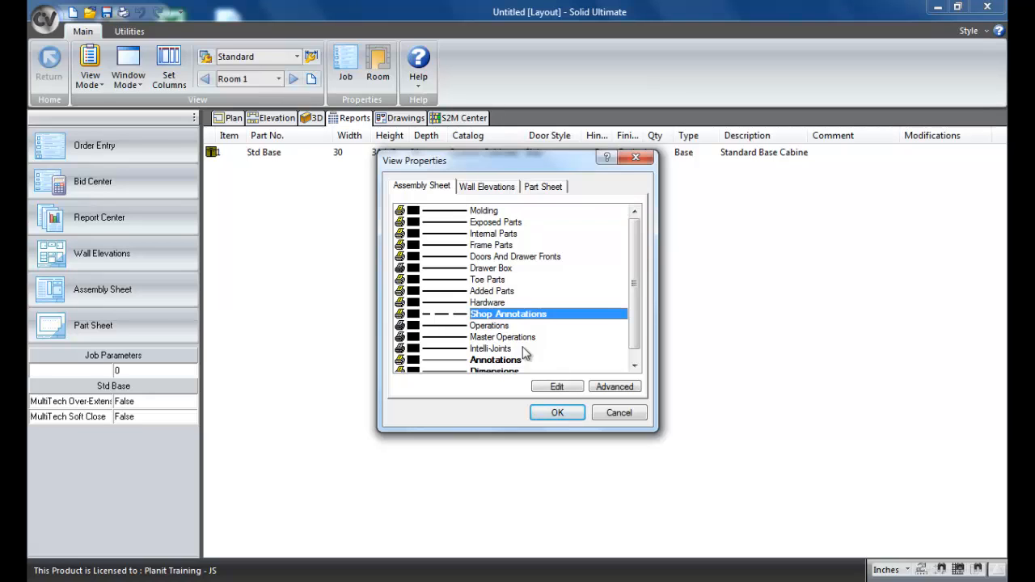
pyautogui.click(556, 385)
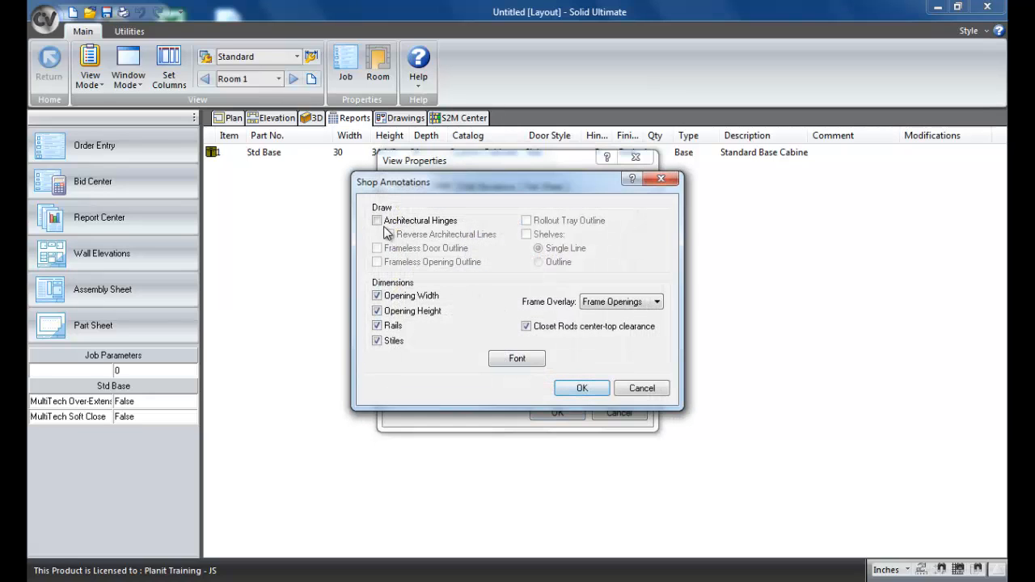
pyautogui.click(377, 220)
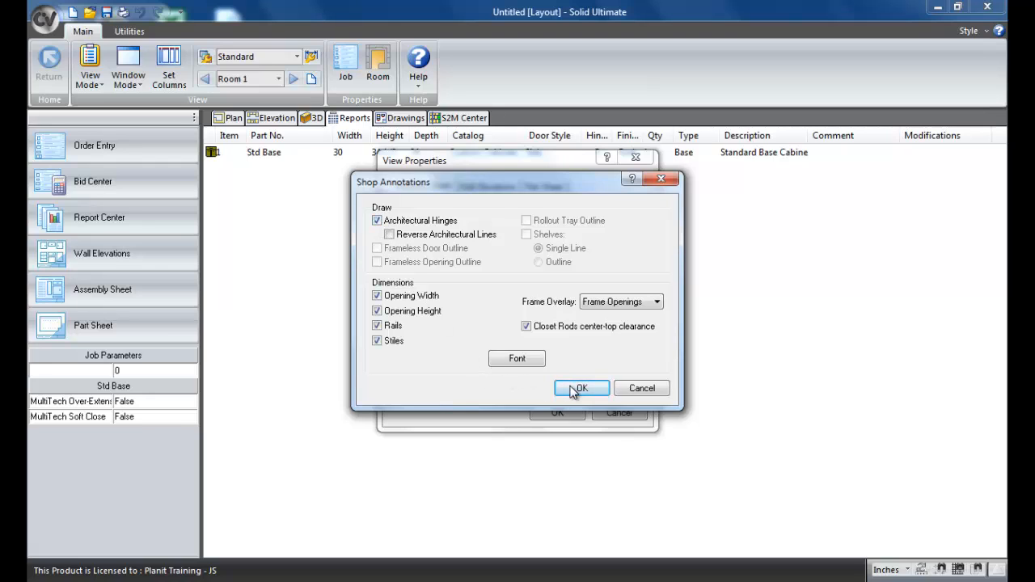
pyautogui.click(581, 388)
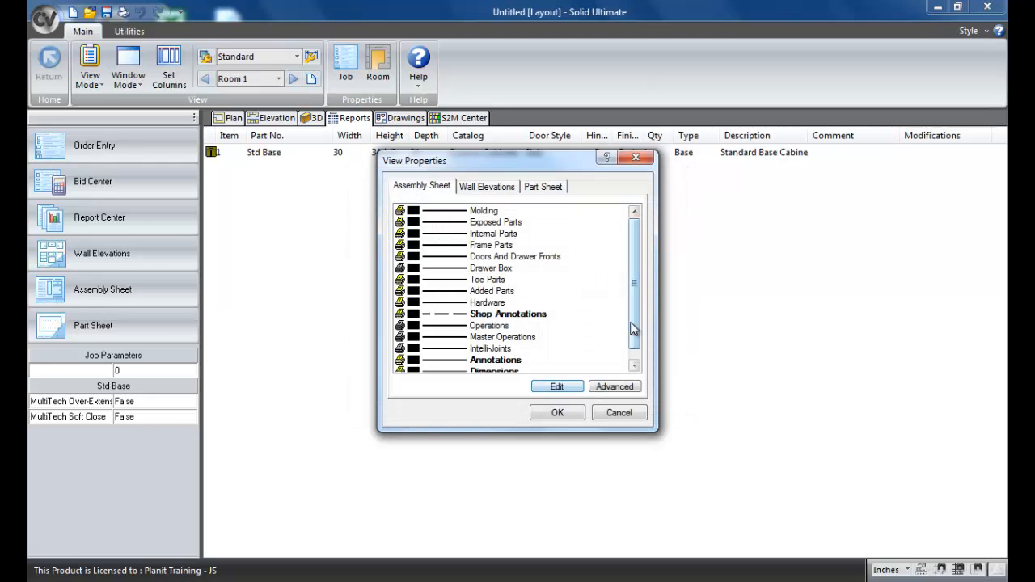
# Step: Turn off Tail Dimensions in the assembly sheet's dimension settings and confirm
pyautogui.scroll(-3)
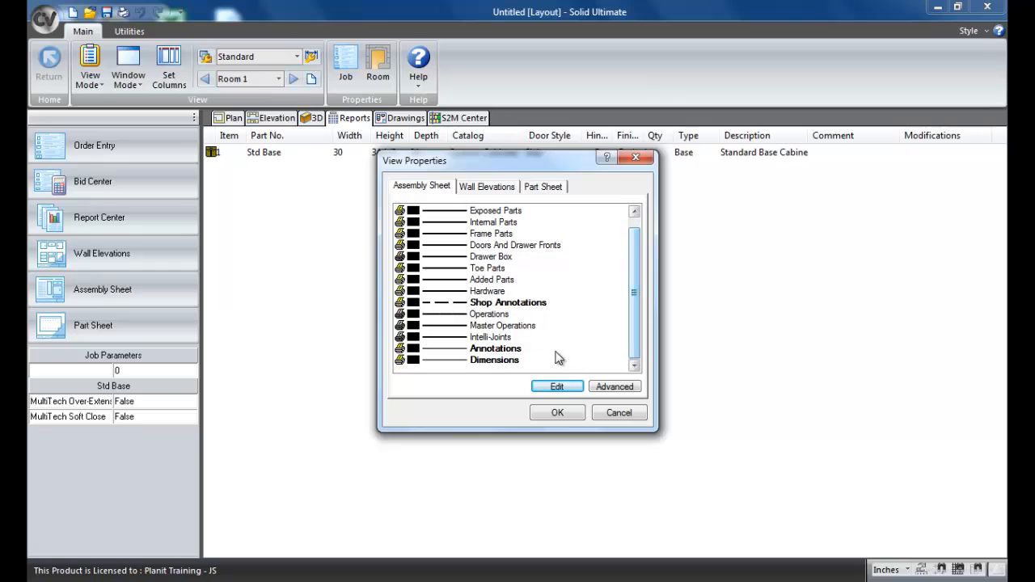
pyautogui.click(495, 360)
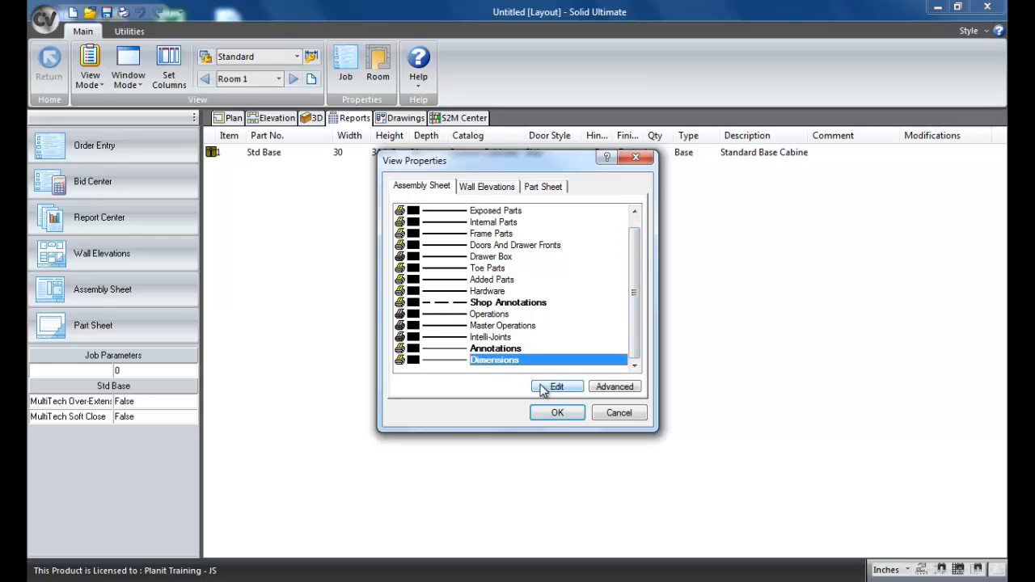
pyautogui.click(556, 387)
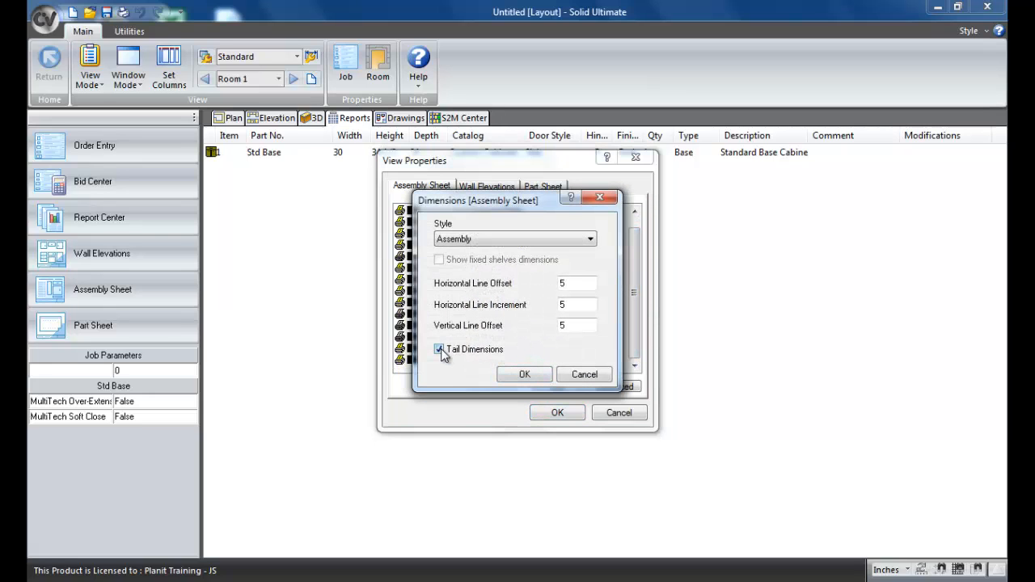
pyautogui.click(524, 374)
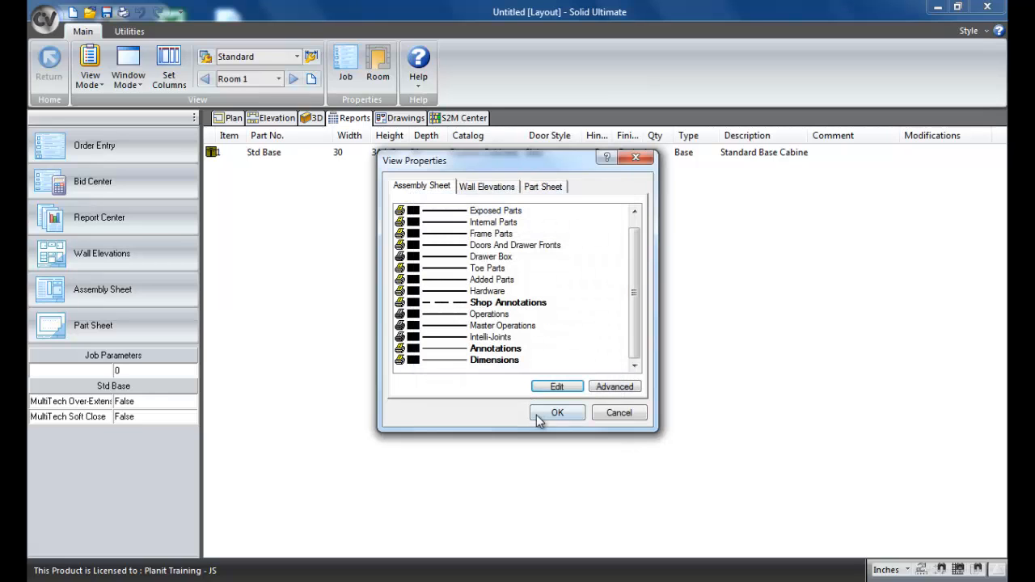
pyautogui.click(556, 413)
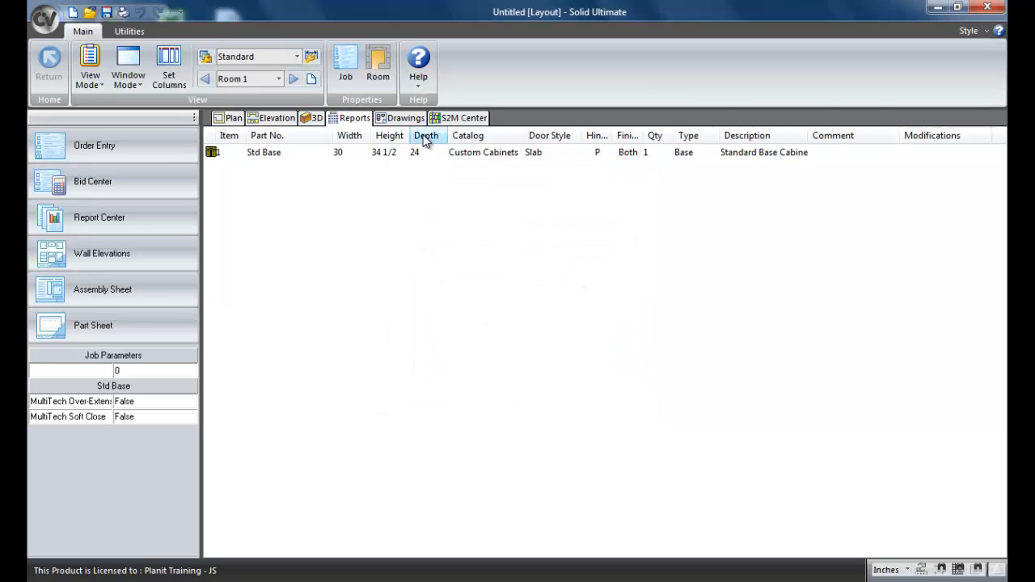
# Step: Load the regenerated Std Base Assembly Sheet 1 (1) scene with door-swing lines
pyautogui.click(405, 118)
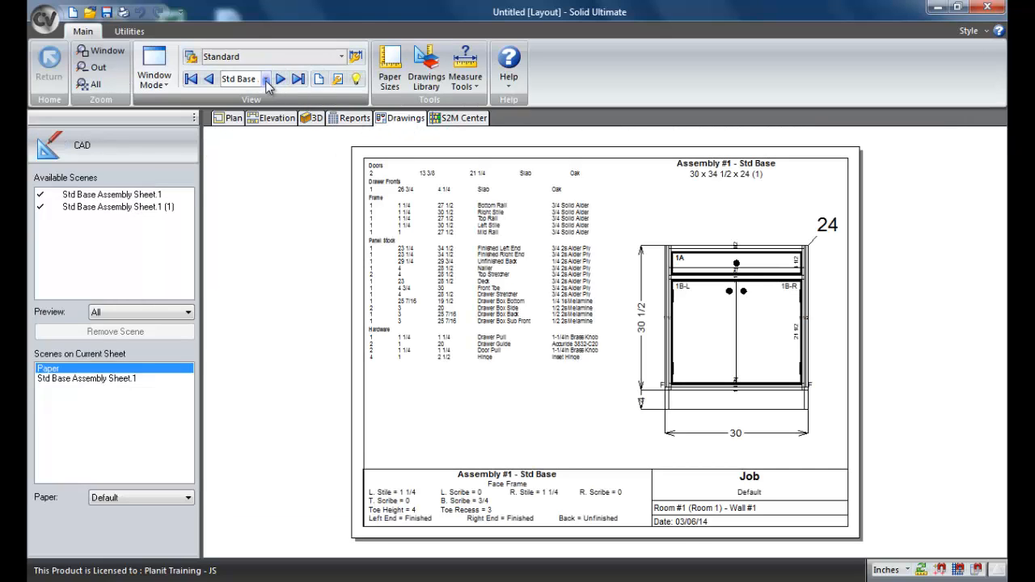
pyautogui.click(279, 78)
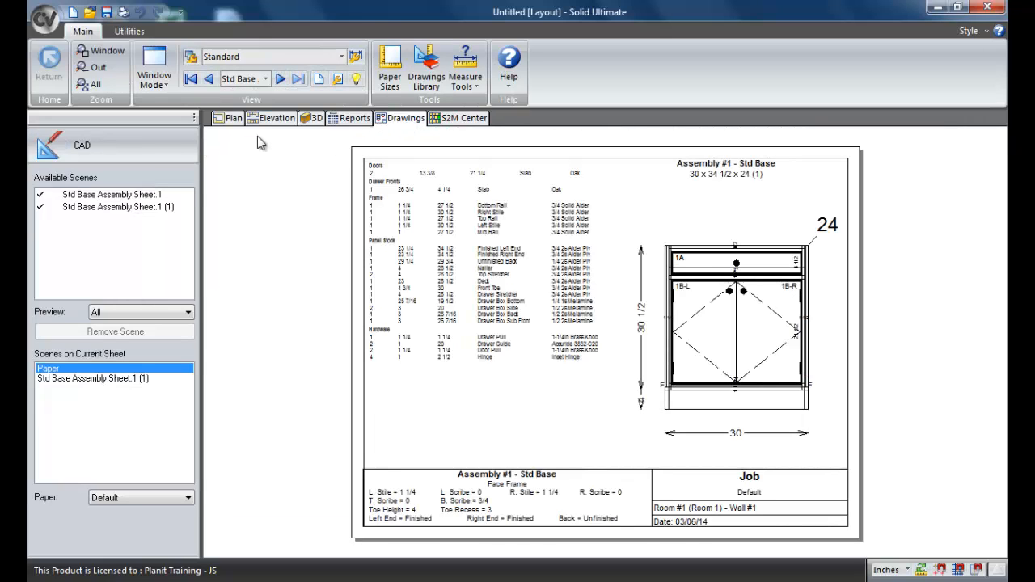
pyautogui.moveTo(731, 304)
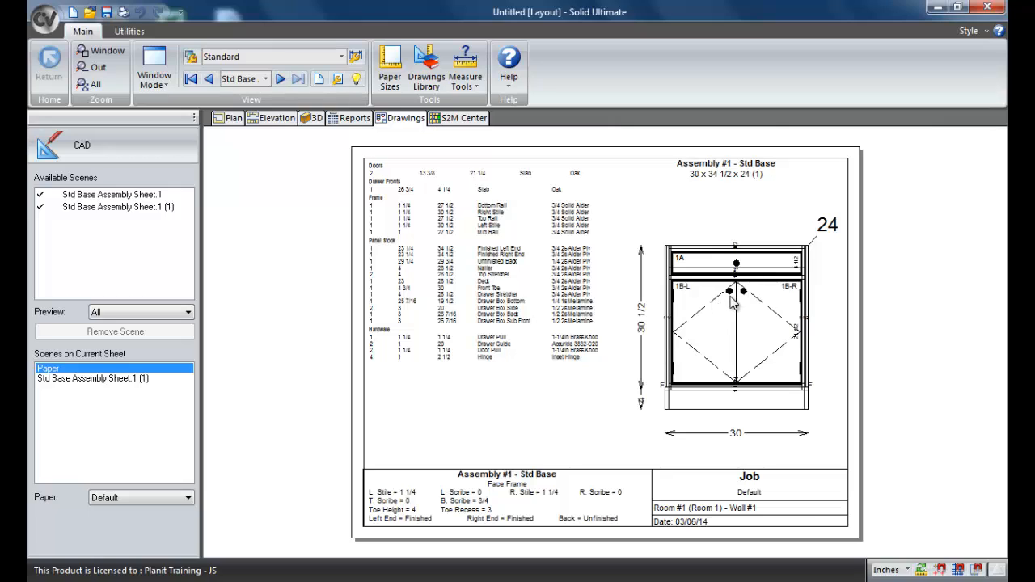
pyautogui.moveTo(685, 353)
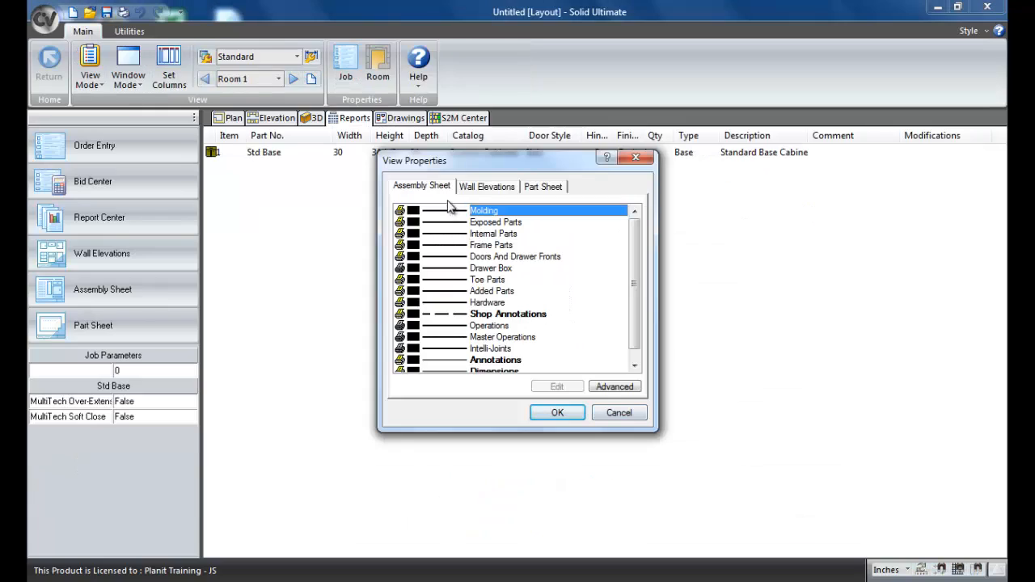
pyautogui.moveTo(492, 197)
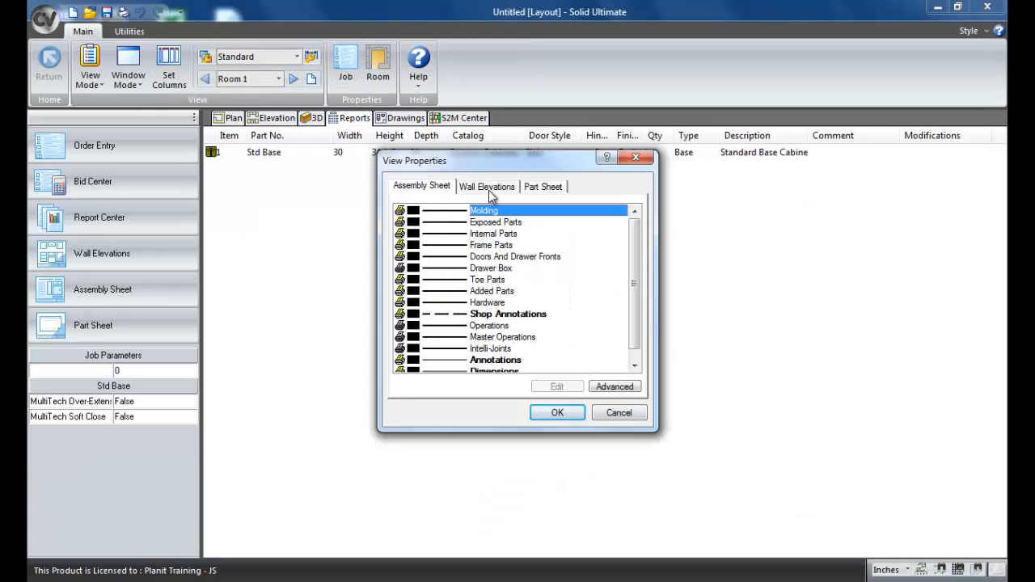
# Step: Review the Wall Elevations display settings, then switch to the Part Sheet settings
pyautogui.click(487, 187)
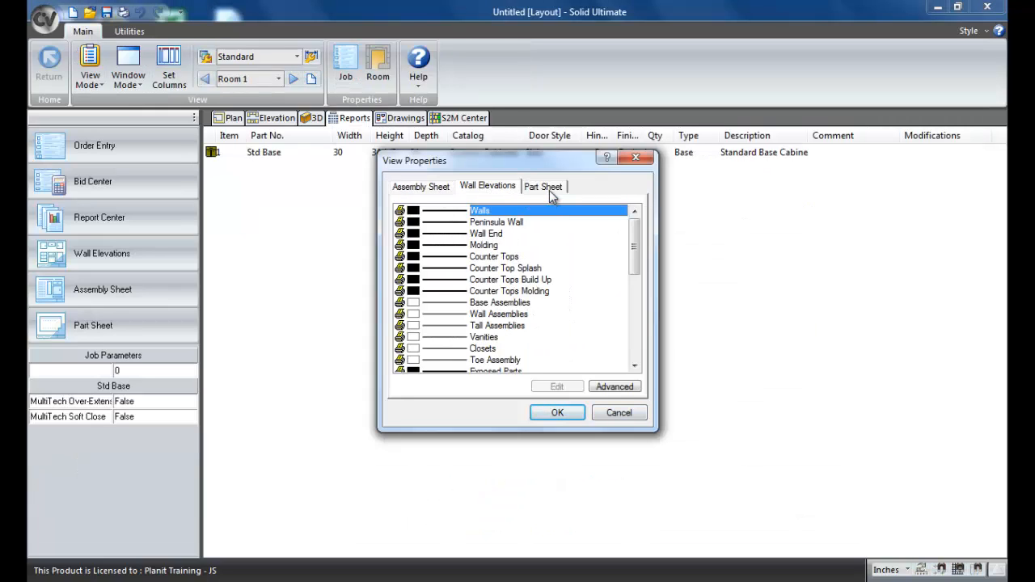
pyautogui.click(543, 186)
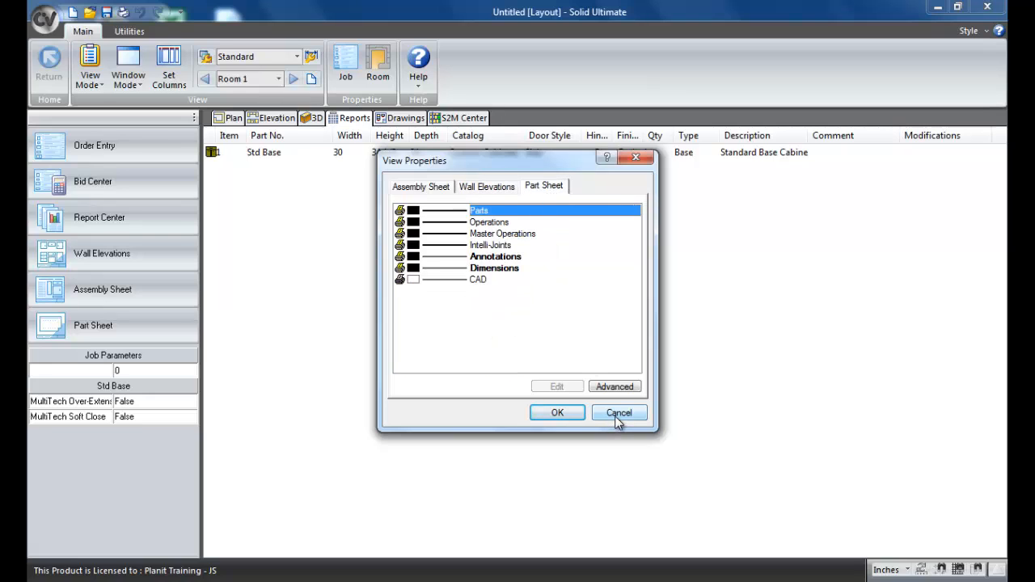